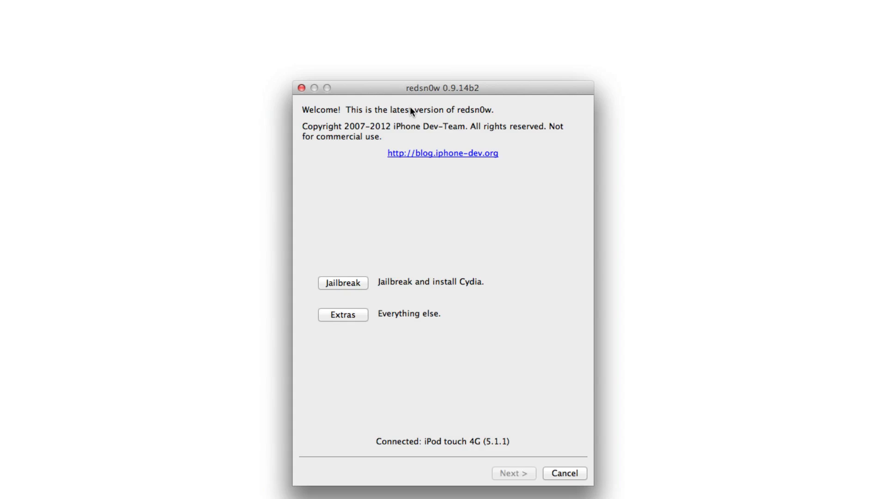
pyautogui.moveTo(350, 330)
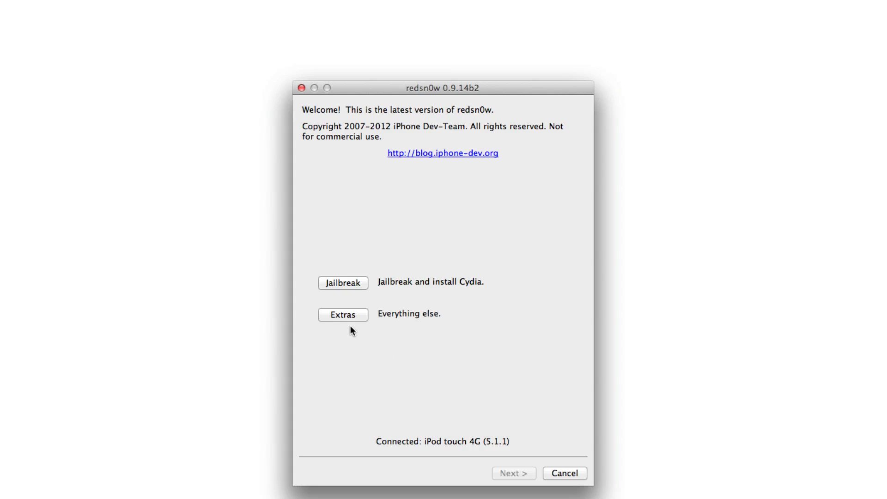
pyautogui.moveTo(353, 321)
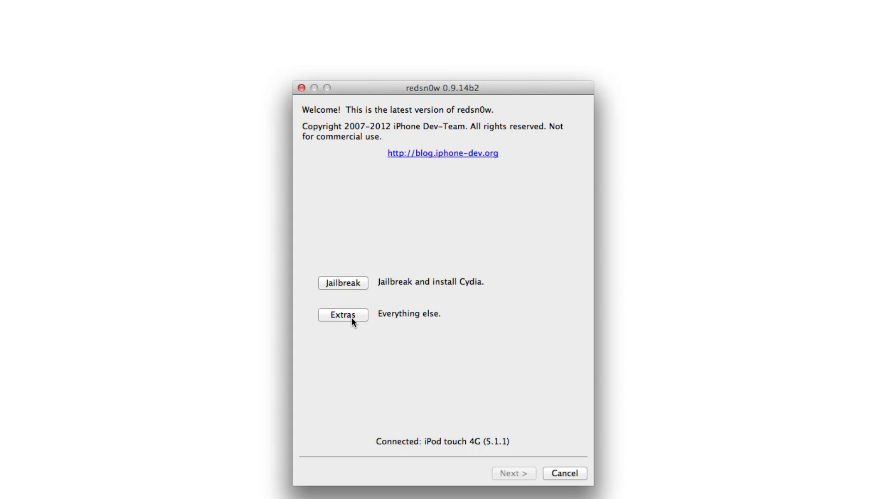
# - Go to redsn0w's Extras, then Even more, to reach the DFU IPSW option
pyautogui.click(343, 315)
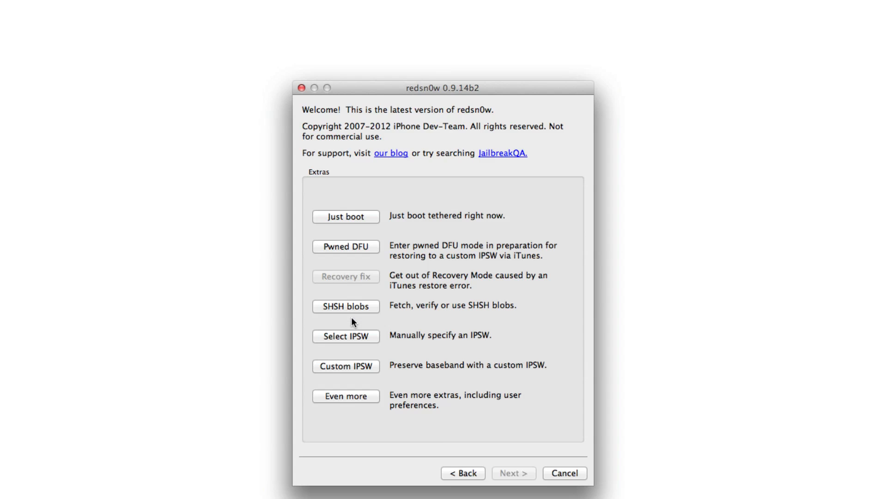
pyautogui.click(345, 396)
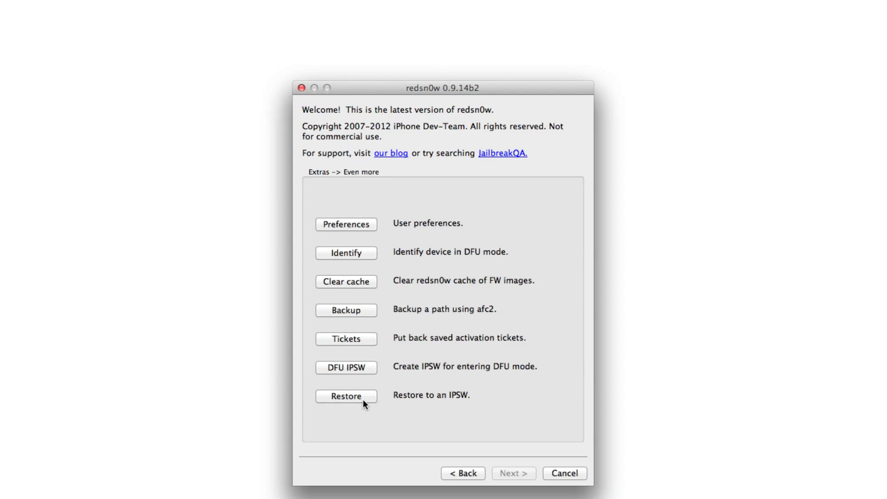
pyautogui.moveTo(367, 374)
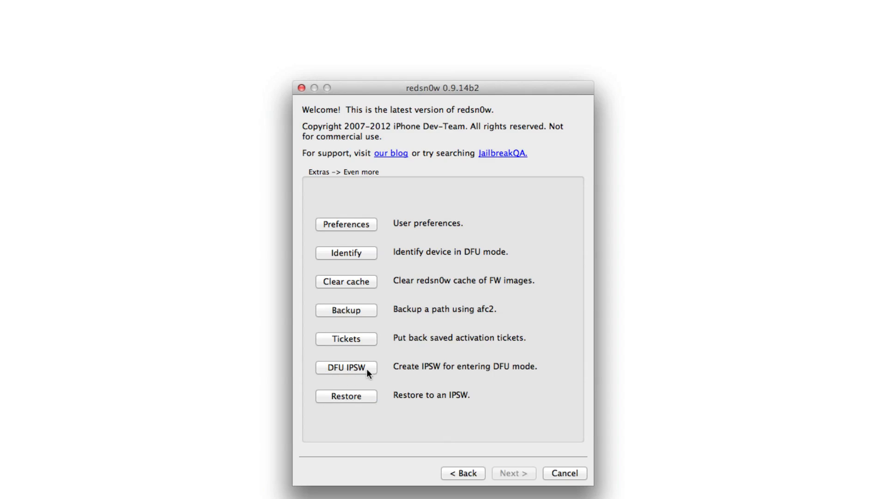
pyautogui.moveTo(467, 372)
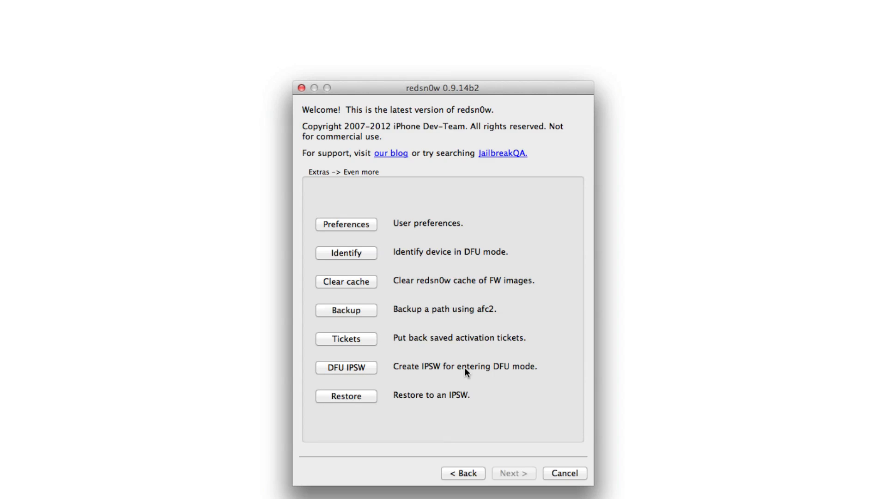
pyautogui.moveTo(364, 372)
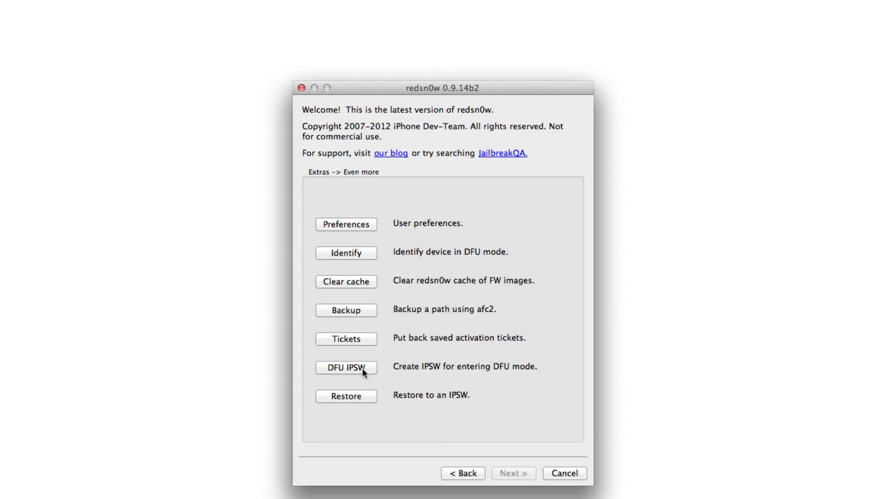
# - Choose DFU IPSW to show the DFU-mode IPSW workaround notice
pyautogui.click(346, 368)
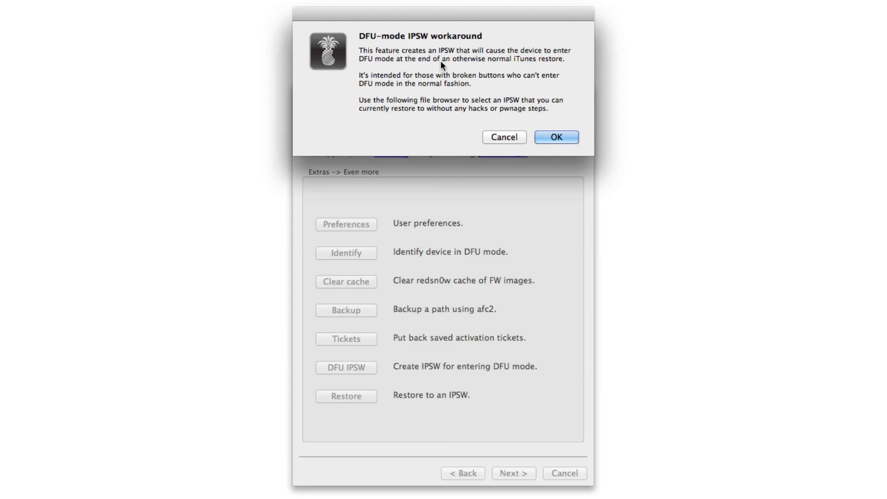
pyautogui.moveTo(480, 61)
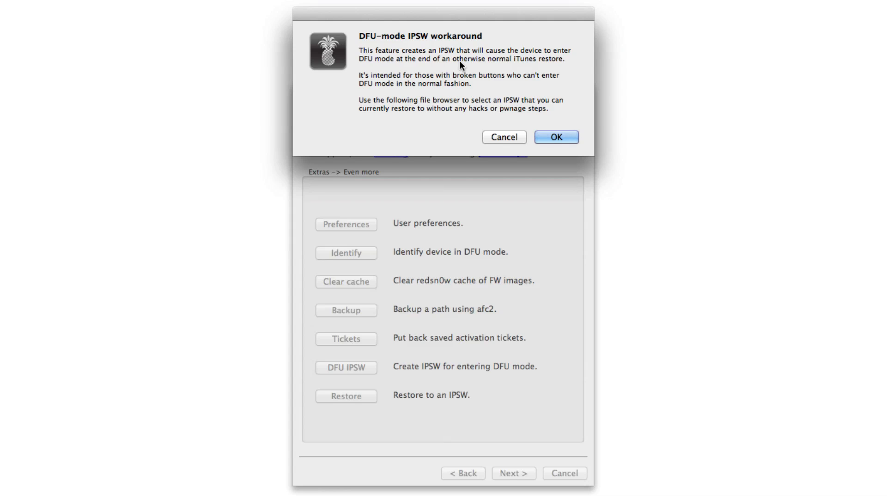
pyautogui.moveTo(464, 82)
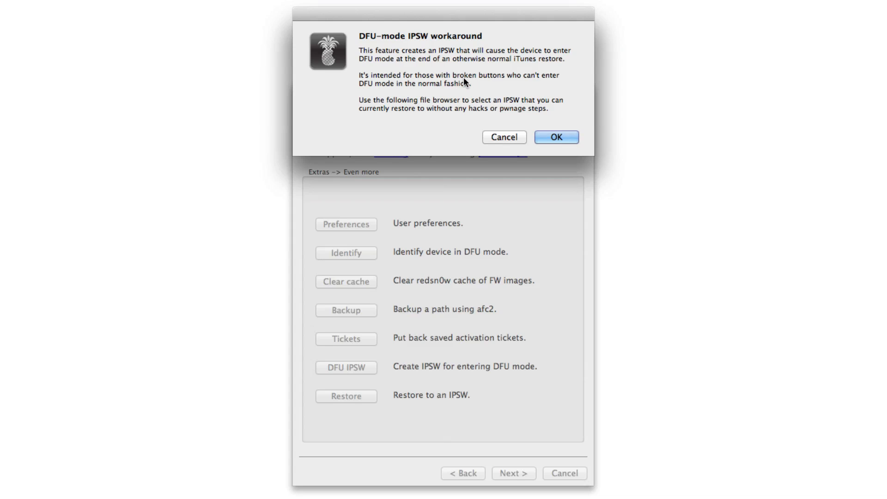
pyautogui.moveTo(462, 95)
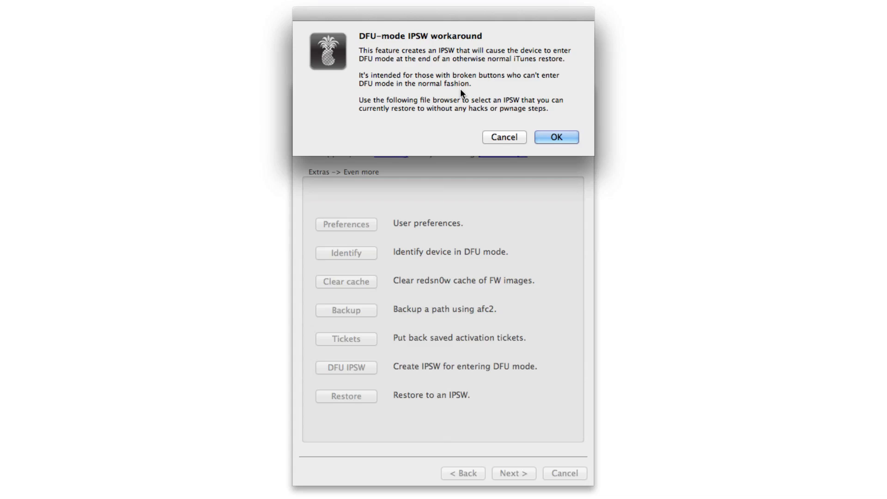
pyautogui.moveTo(478, 108)
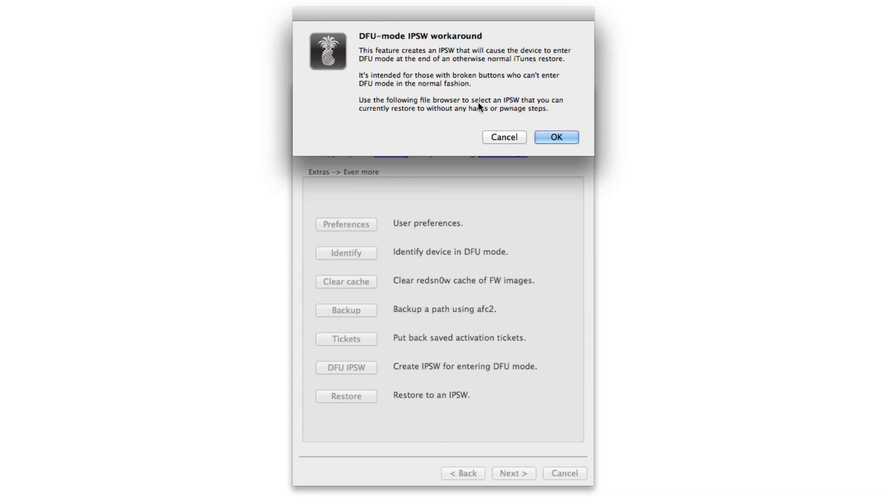
pyautogui.moveTo(496, 118)
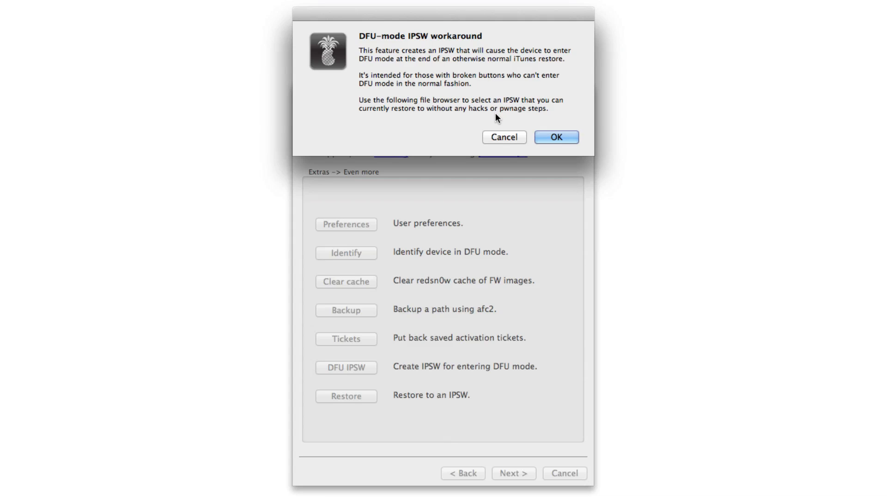
pyautogui.moveTo(517, 115)
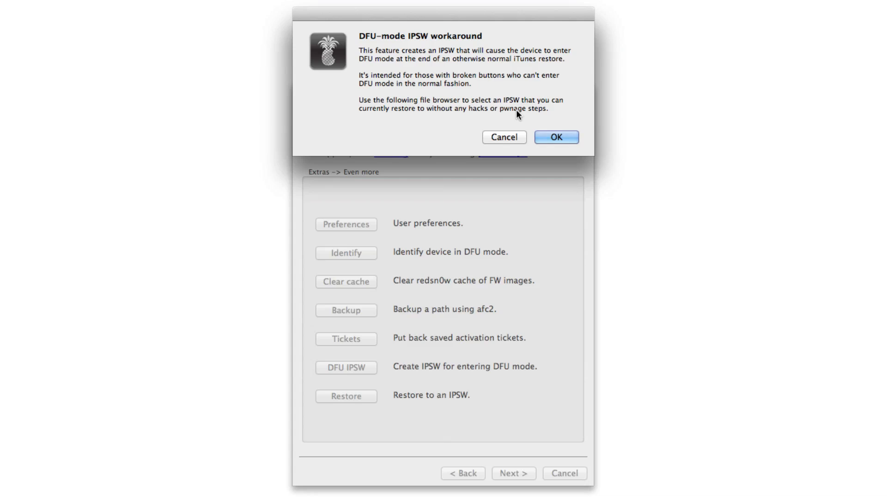
pyautogui.moveTo(555, 129)
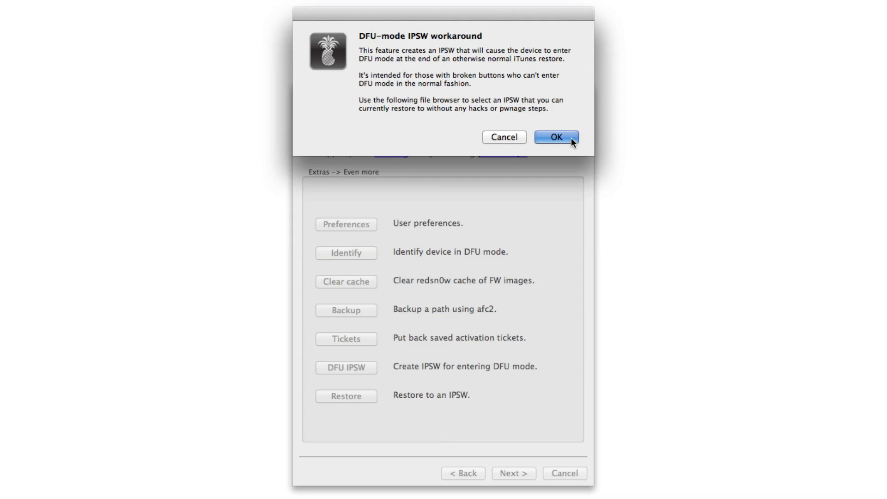
# - Build the DFU IPSW from Firmware/iPod Touch/iPod4,1_5.1.1_9B206_Restore.ipsw
pyautogui.click(556, 138)
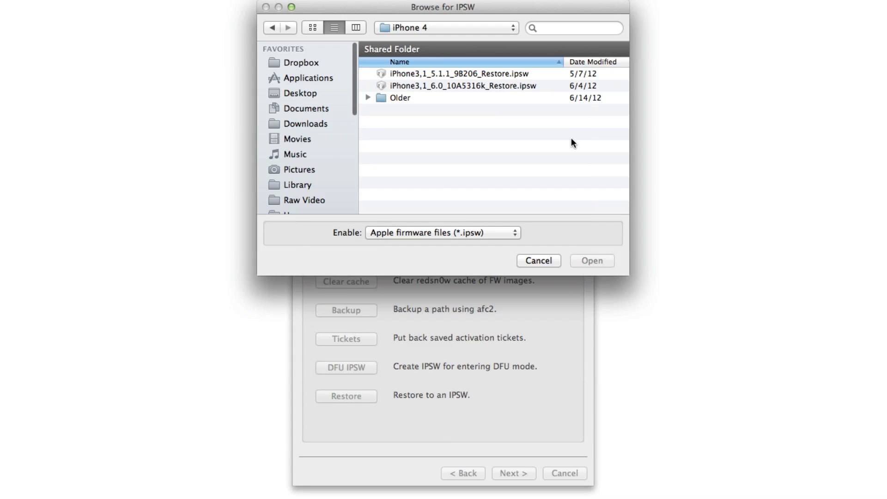
pyautogui.moveTo(508, 37)
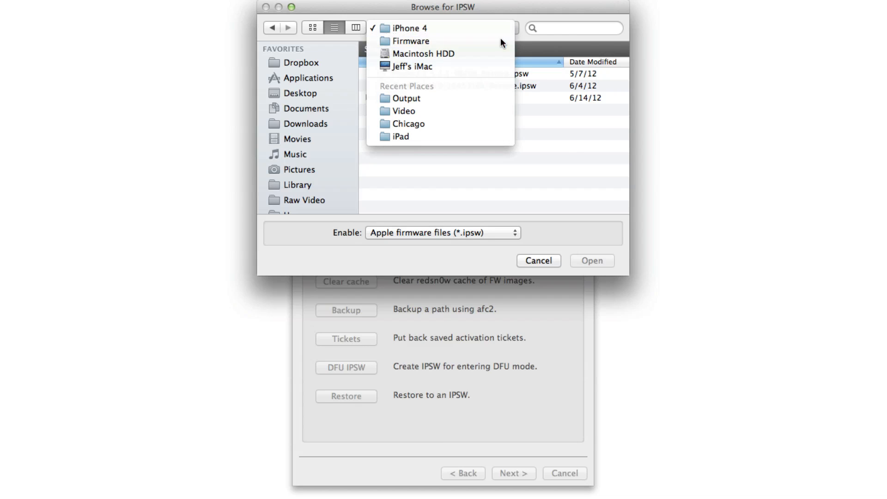
pyautogui.click(411, 41)
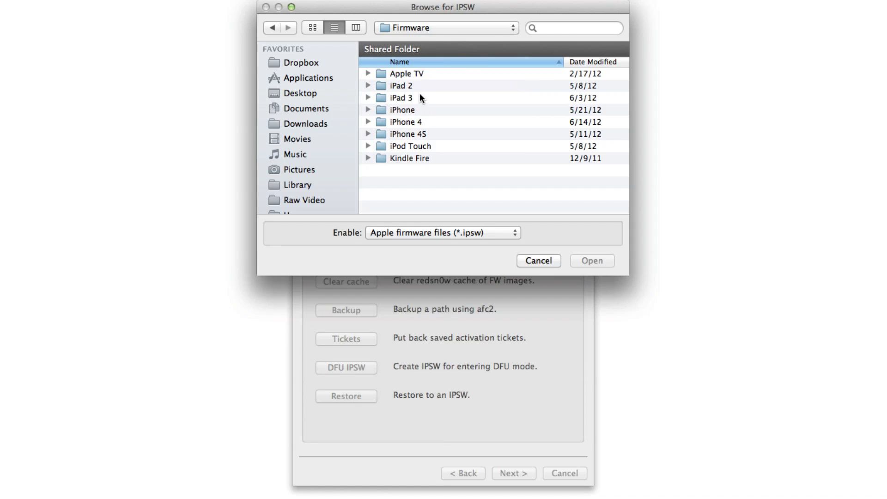
pyautogui.doubleClick(410, 146)
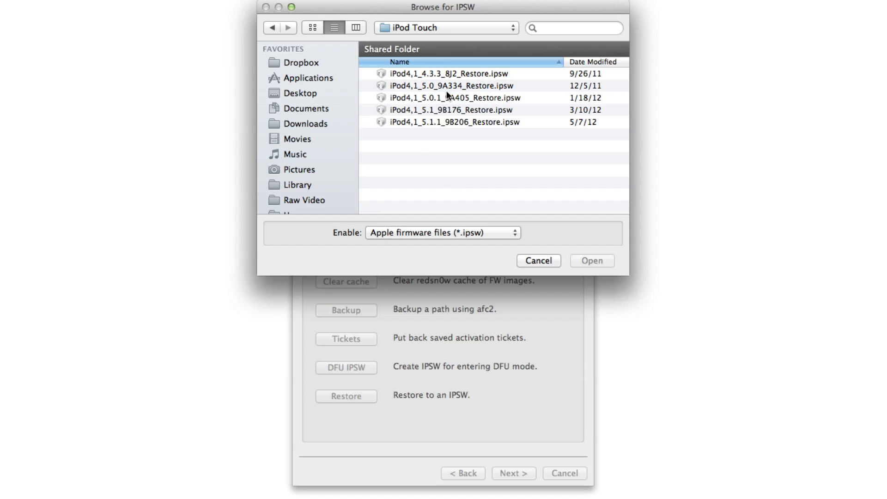
pyautogui.click(453, 121)
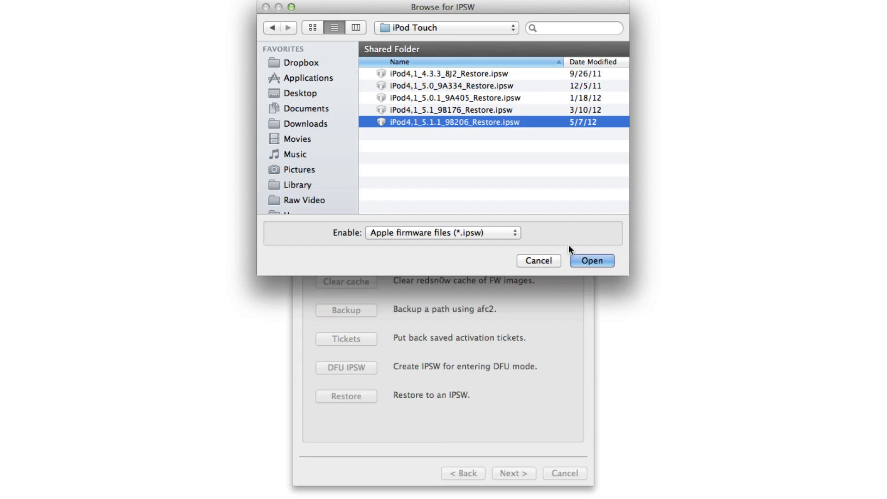
pyautogui.click(592, 261)
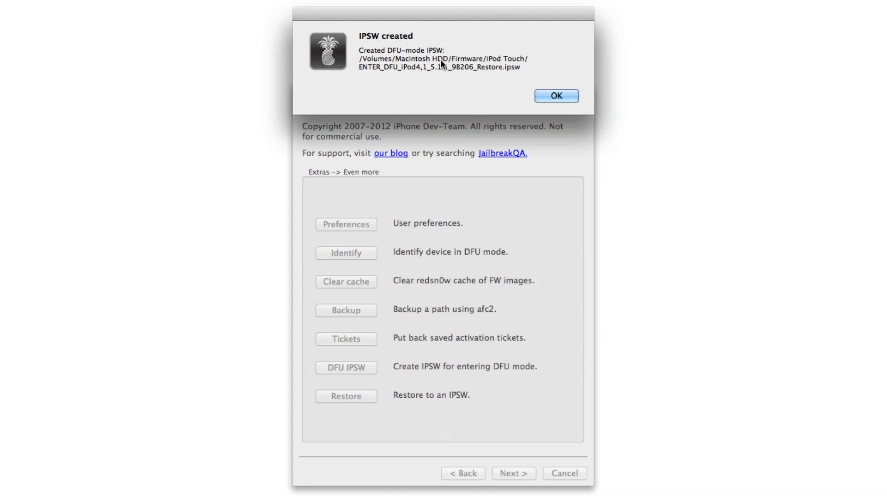
pyautogui.moveTo(488, 74)
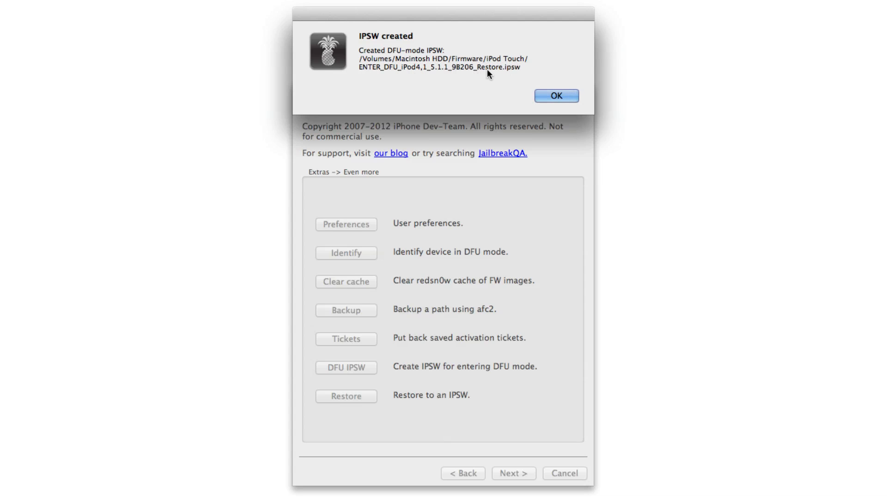
# - Dismiss the confirmation and Option-click Restore in iTunes with the ENTER_DFU 5.1.1 IPSW
pyautogui.click(555, 95)
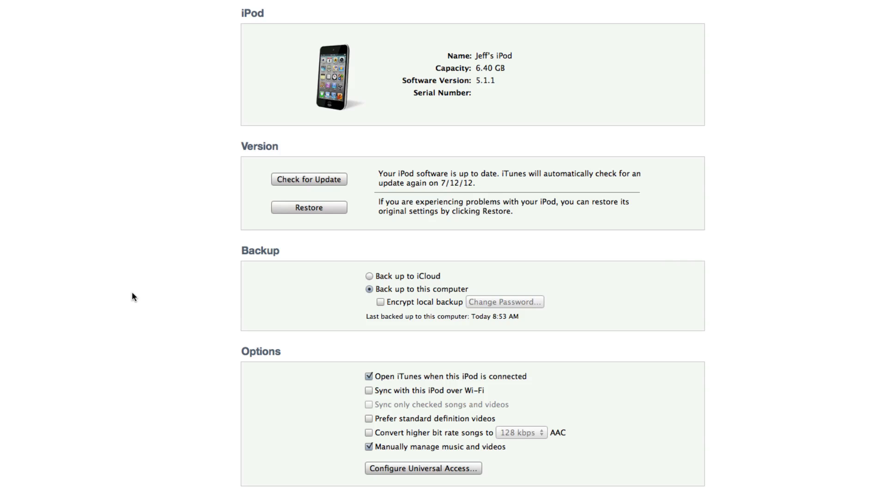
pyautogui.click(309, 206)
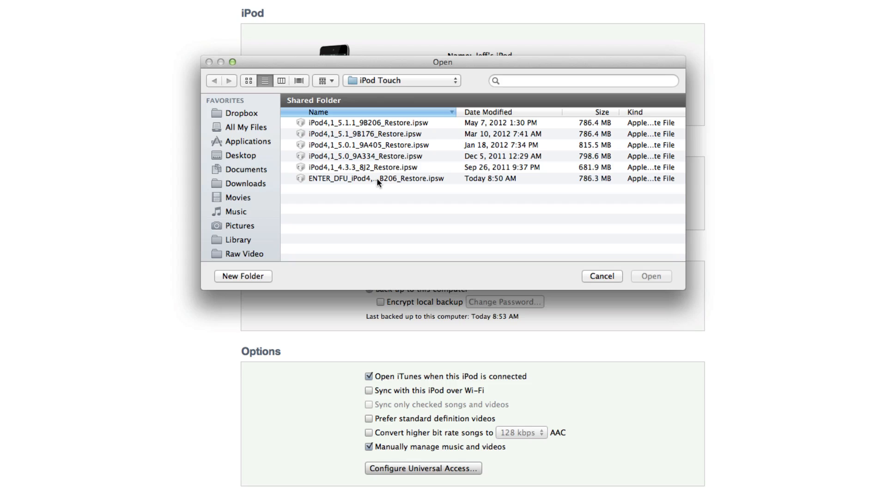
pyautogui.click(376, 179)
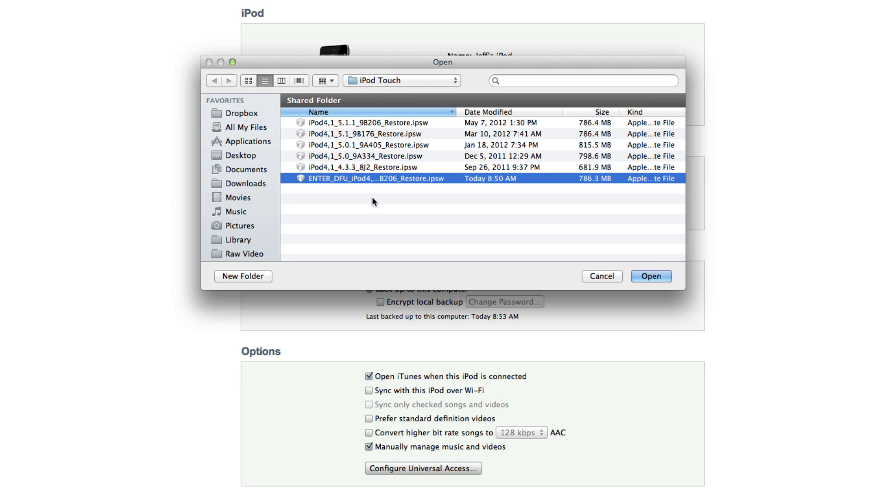
pyautogui.moveTo(666, 282)
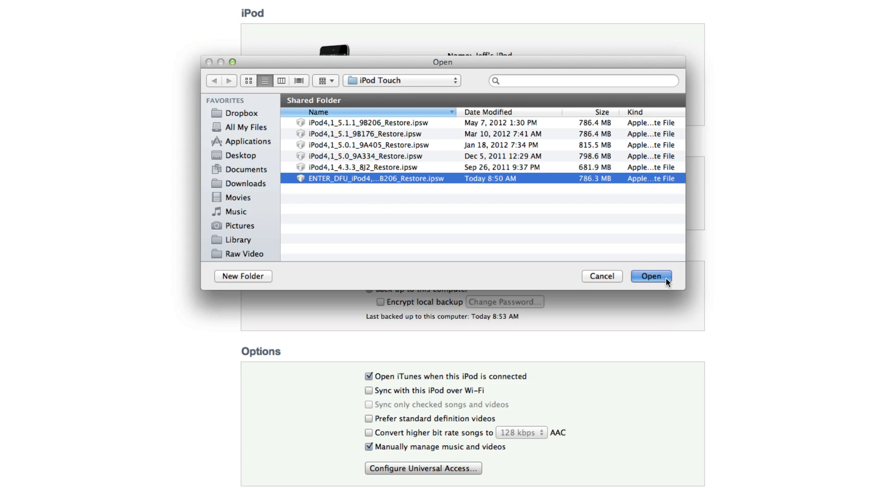
pyautogui.click(651, 276)
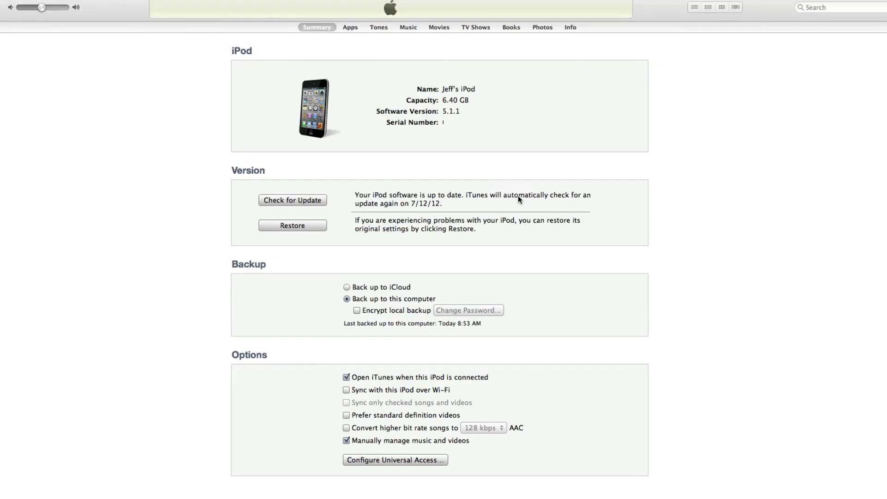